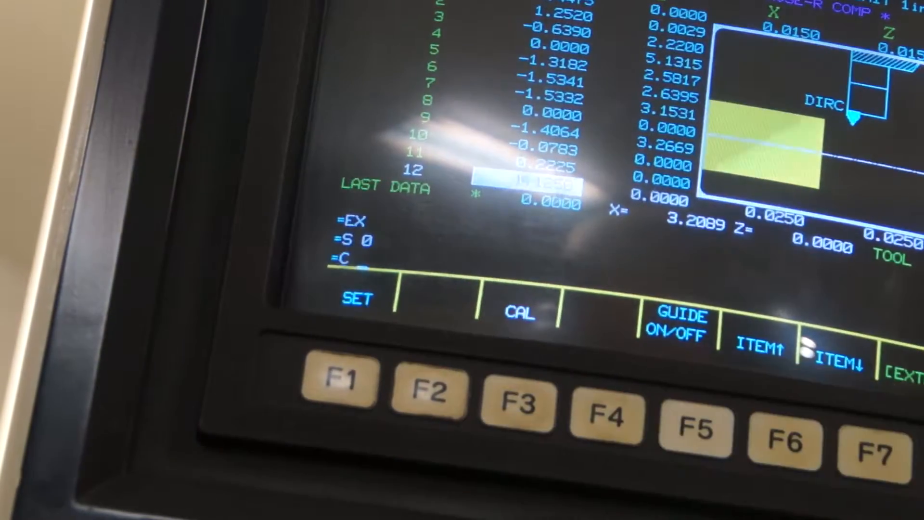
# Enter 225 for tool 12's X offset, then correct it with a measured diameter of 2.25.
pyautogui.write('225')
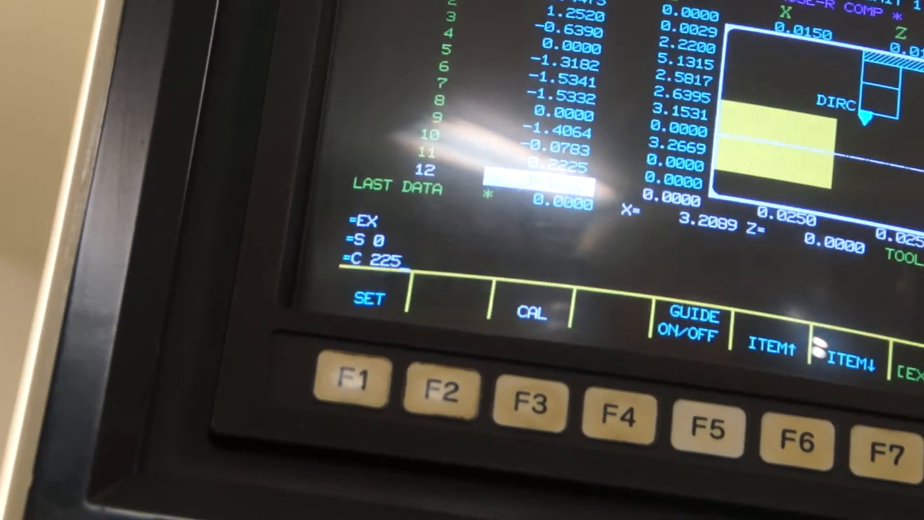
pyautogui.click(619, 409)
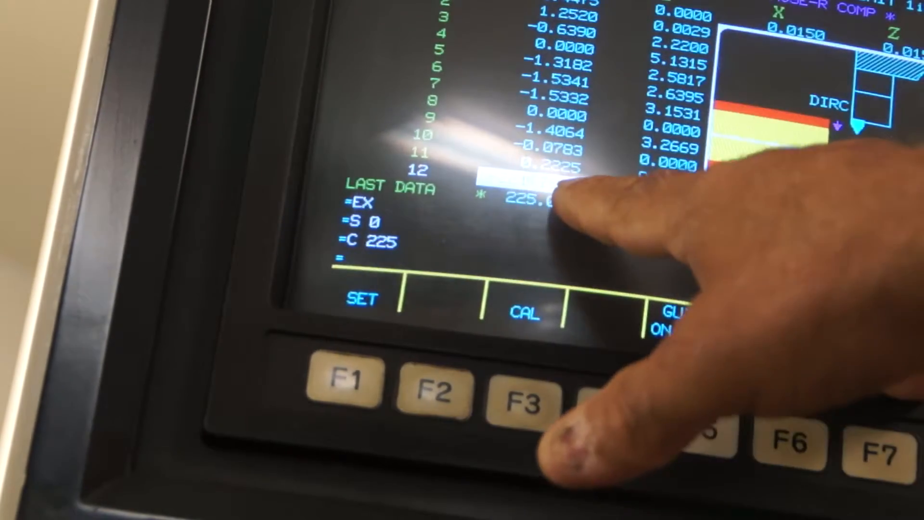
pyautogui.click(519, 395)
pyautogui.write('C 2.25')
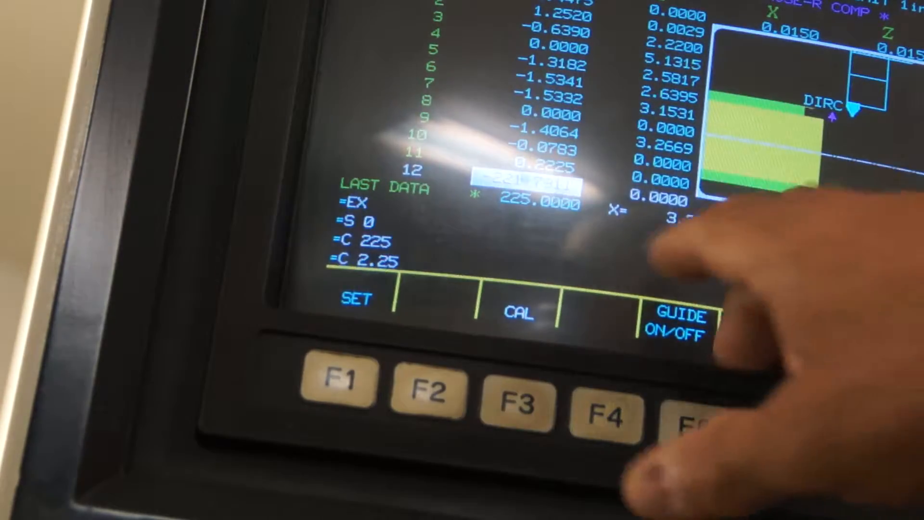
pyautogui.click(516, 406)
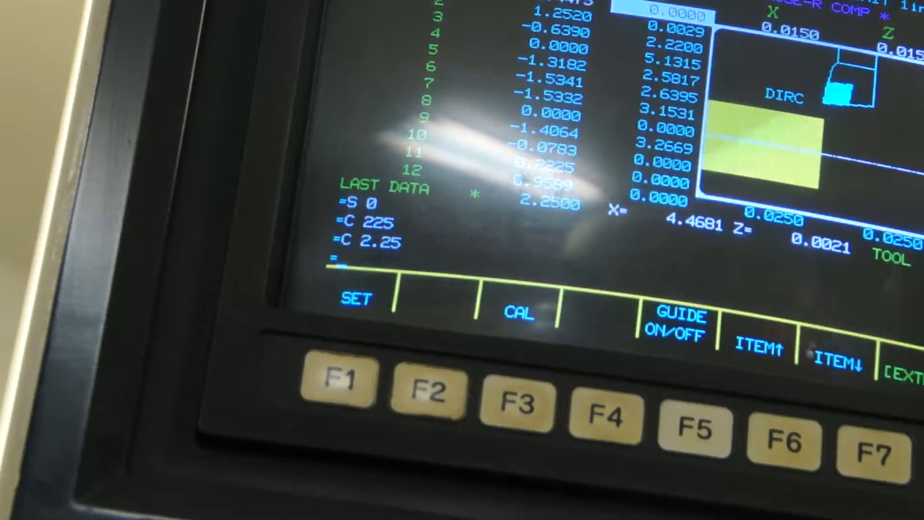
# Set tool 1's Z offset from the current position, giving 0.0021.
pyautogui.click(515, 392)
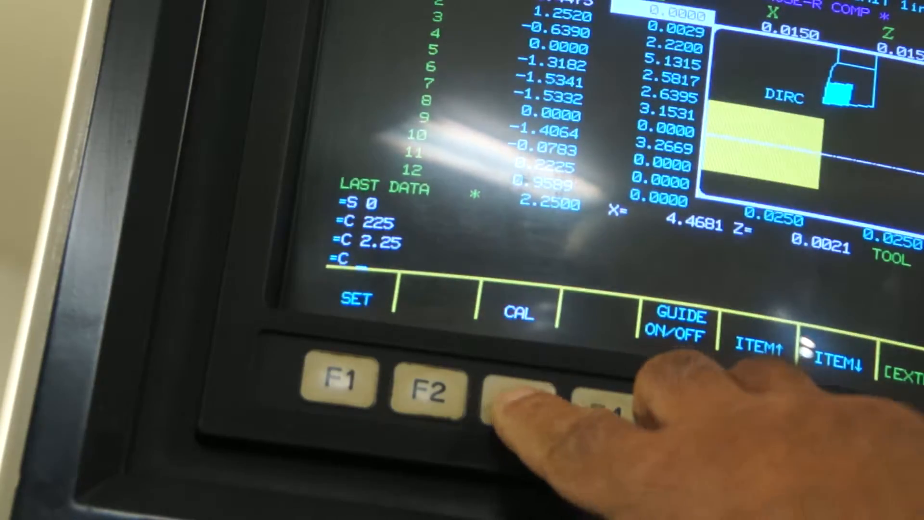
pyautogui.click(519, 391)
pyautogui.write(' 2.')
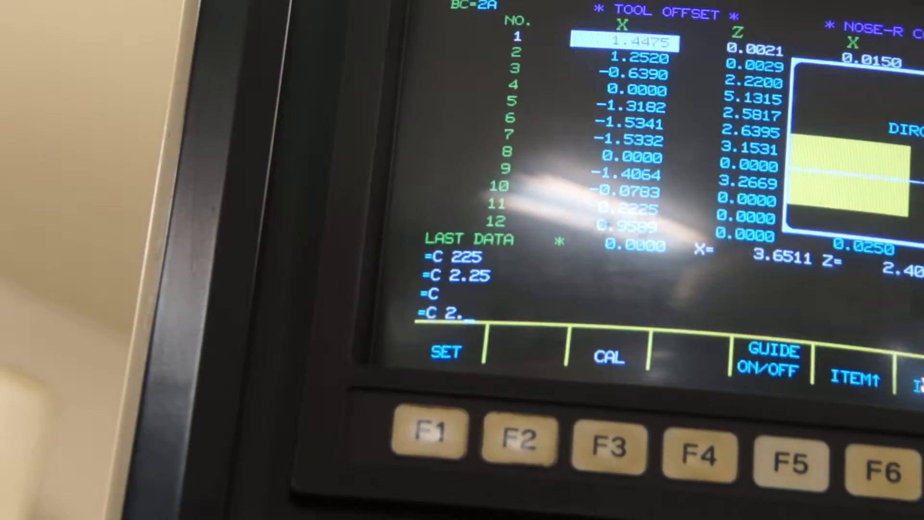
# Key in the measured diameter 2.203 for tool 1's X offset calculation.
pyautogui.write('203')
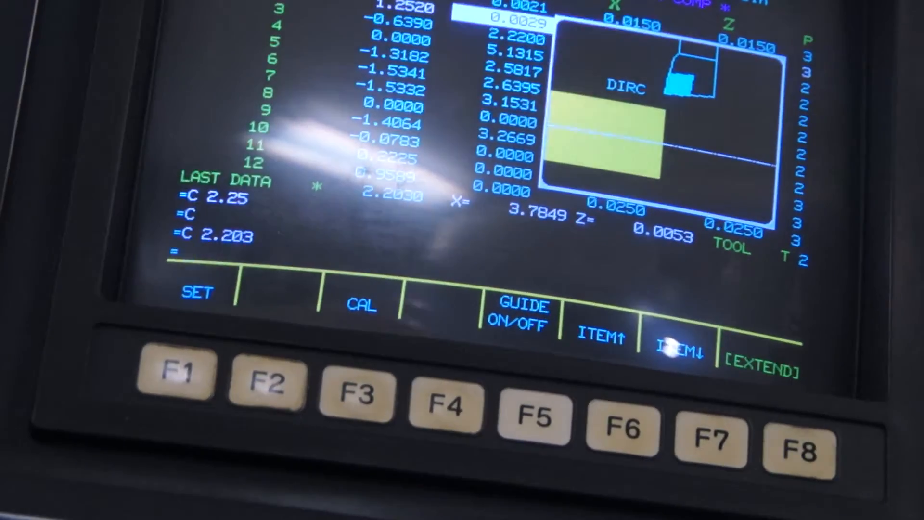
# Move the cursor on the Tool Offset page toward the NOSE-R COMP X column.
pyautogui.click(681, 338)
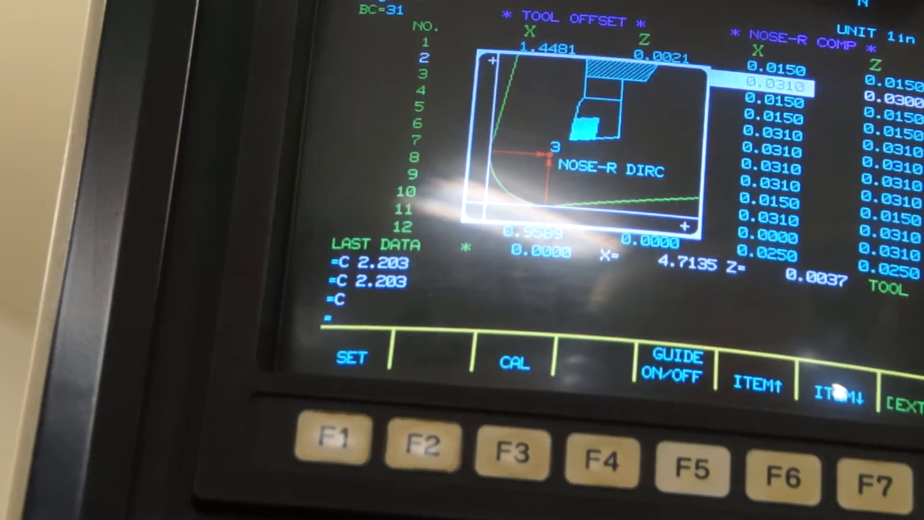
# Set tool 12's X nose-radius compensation to 0.031.
pyautogui.click(837, 386)
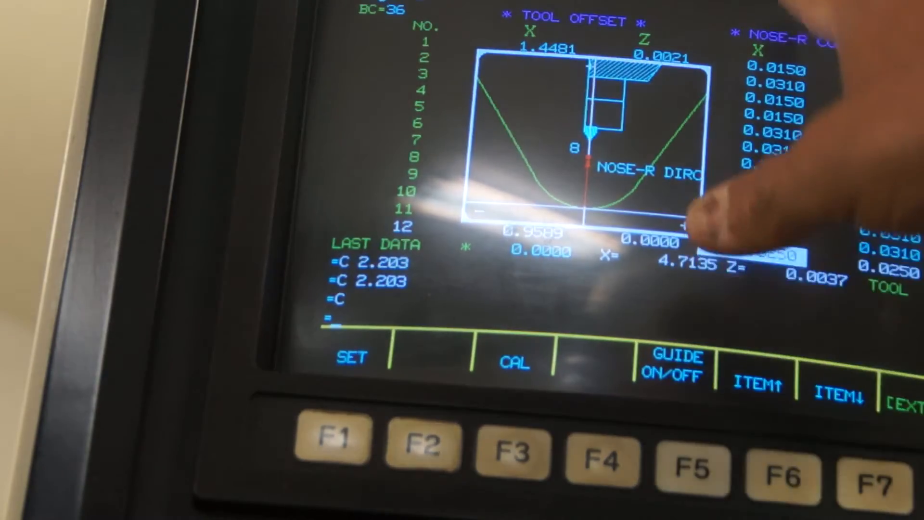
pyautogui.click(341, 436)
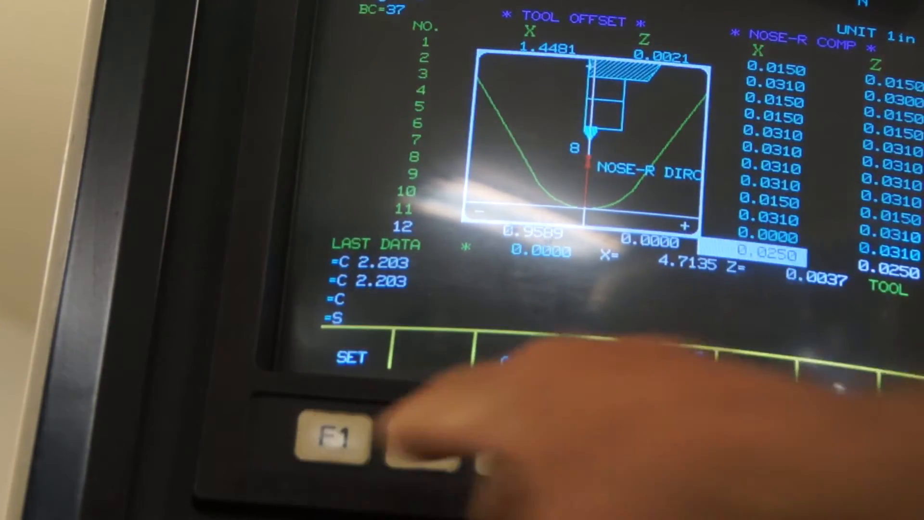
pyautogui.click(339, 433)
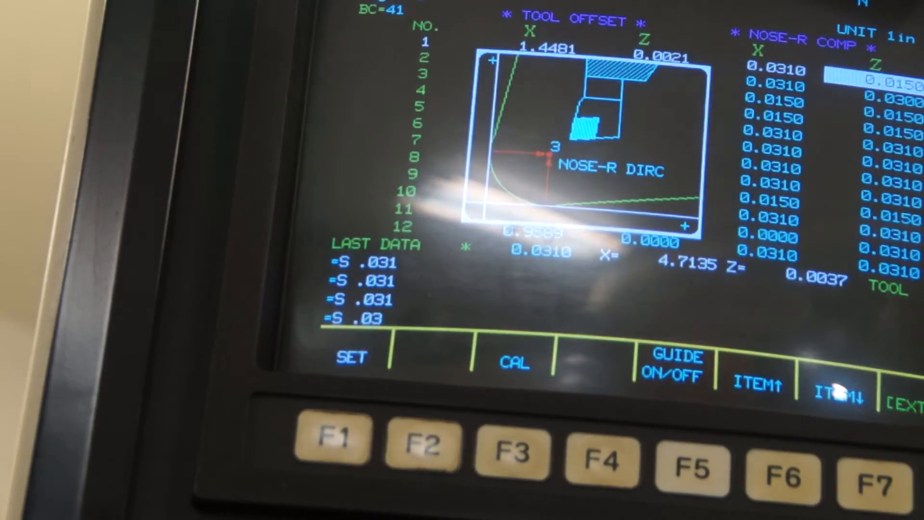
# Set tool 1's and tool 2's Z nose-radius compensation to 0.031.
pyautogui.click(351, 356)
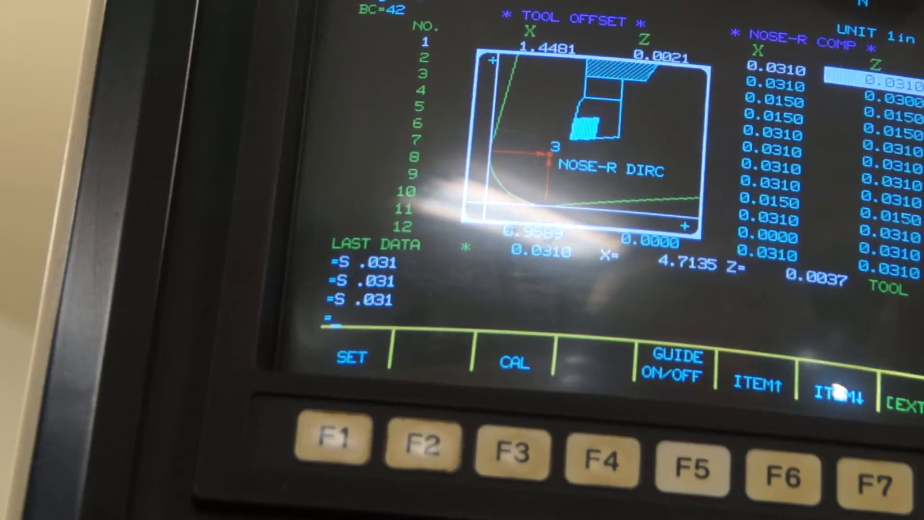
pyautogui.click(839, 392)
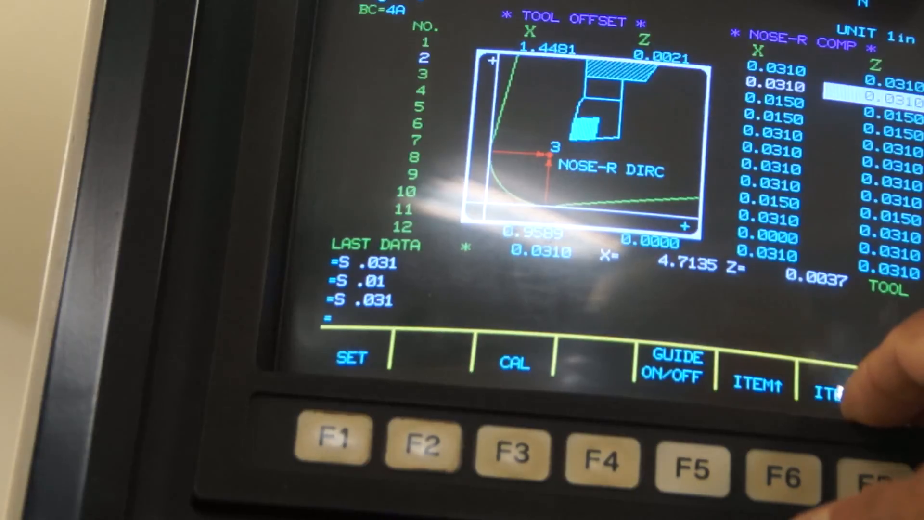
pyautogui.click(831, 389)
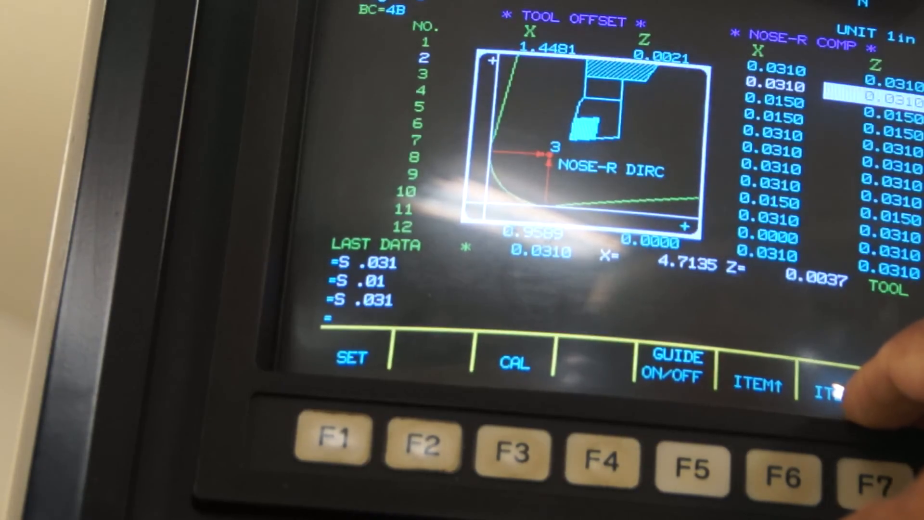